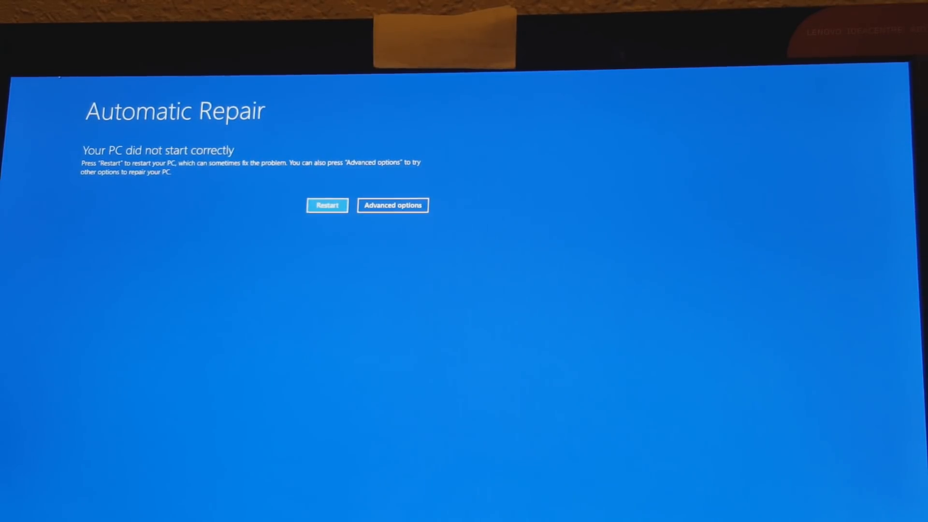
mouse_move(405, 182)
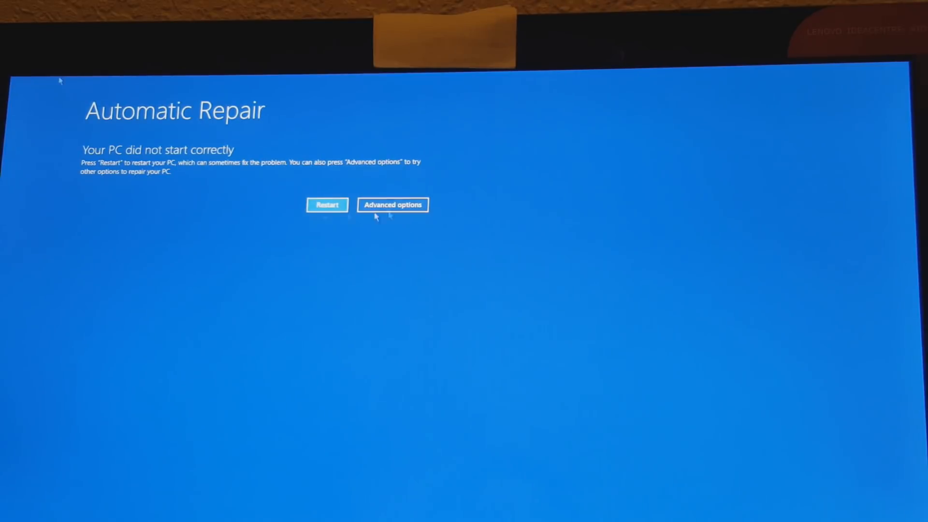
mouse_move(400, 231)
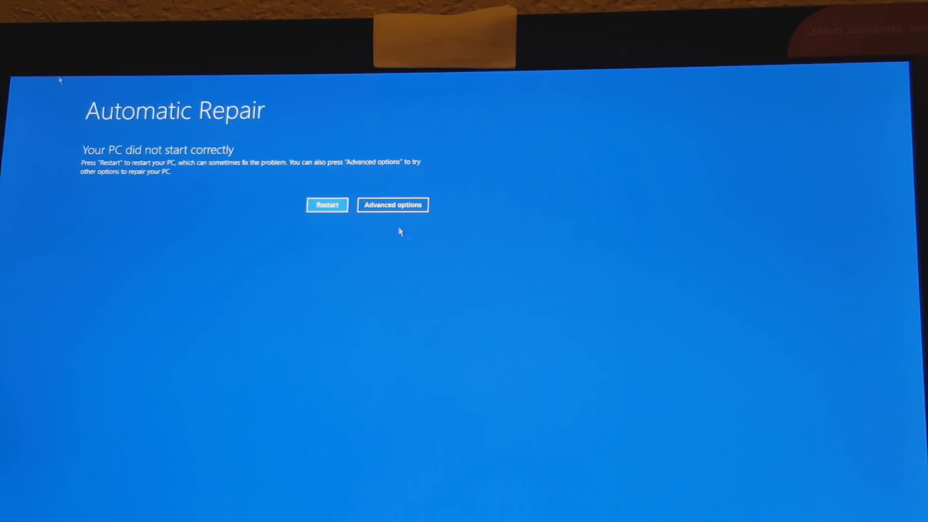
Navigate from the Automatic Repair screen through Troubleshoot to the Advanced options list.
click(393, 205)
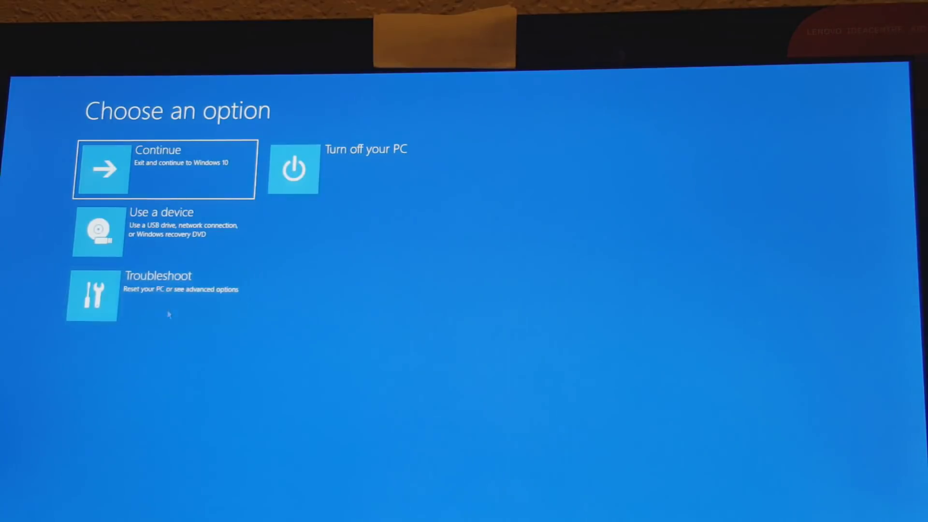
click(154, 294)
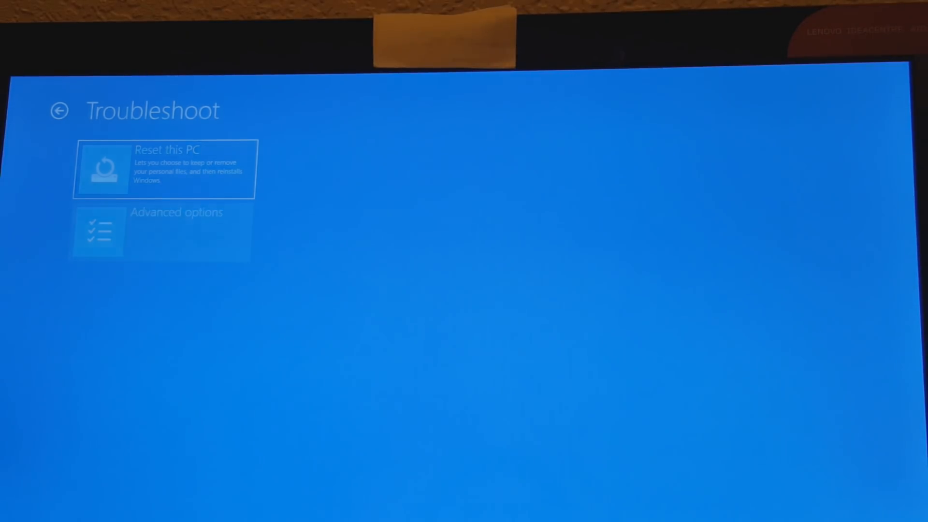
click(160, 231)
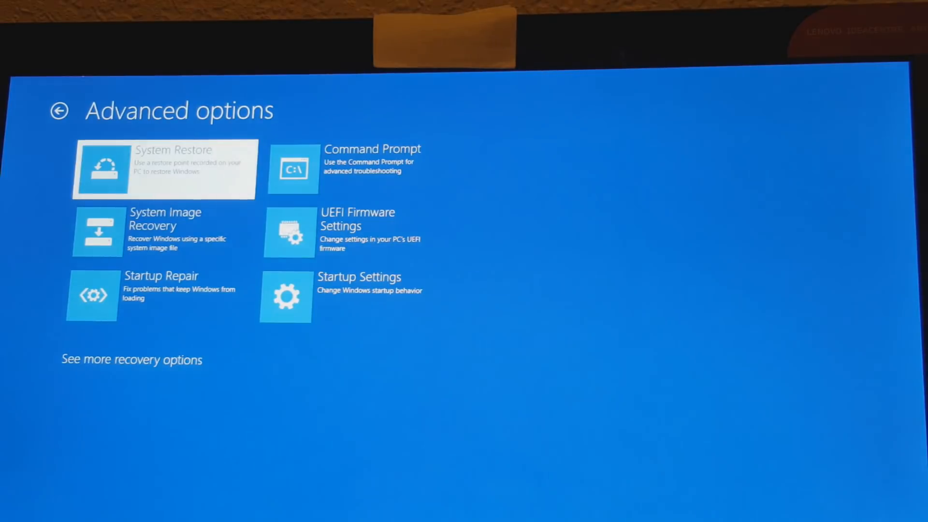
Launch System Restore and continue past its welcome page to the restore point list.
click(164, 168)
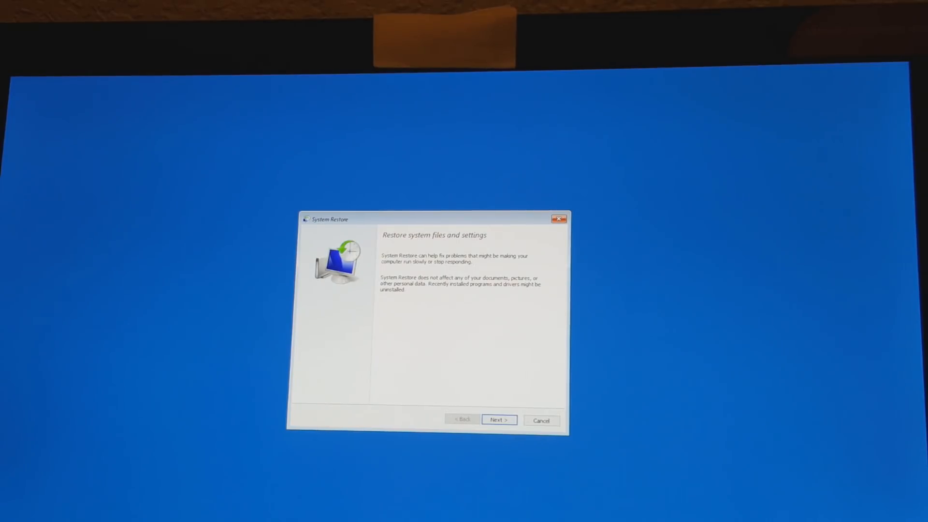
mouse_move(621, 372)
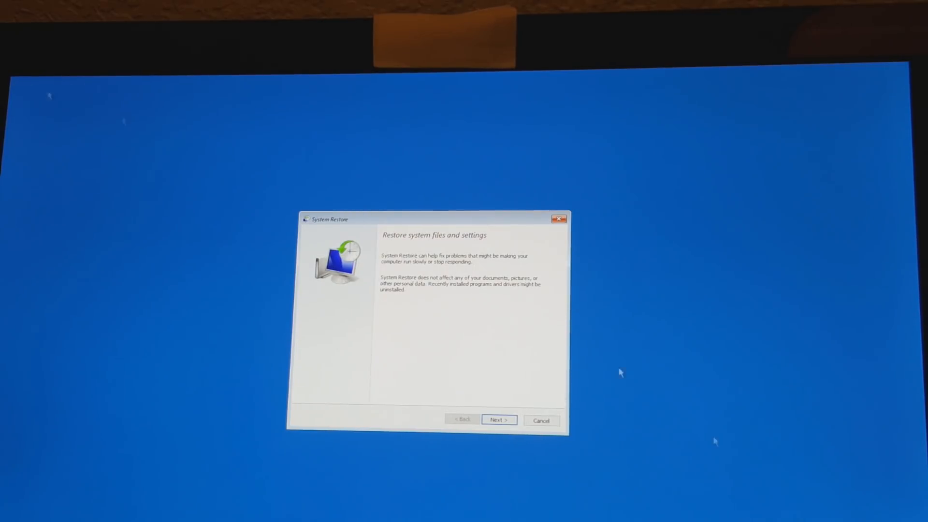
click(499, 420)
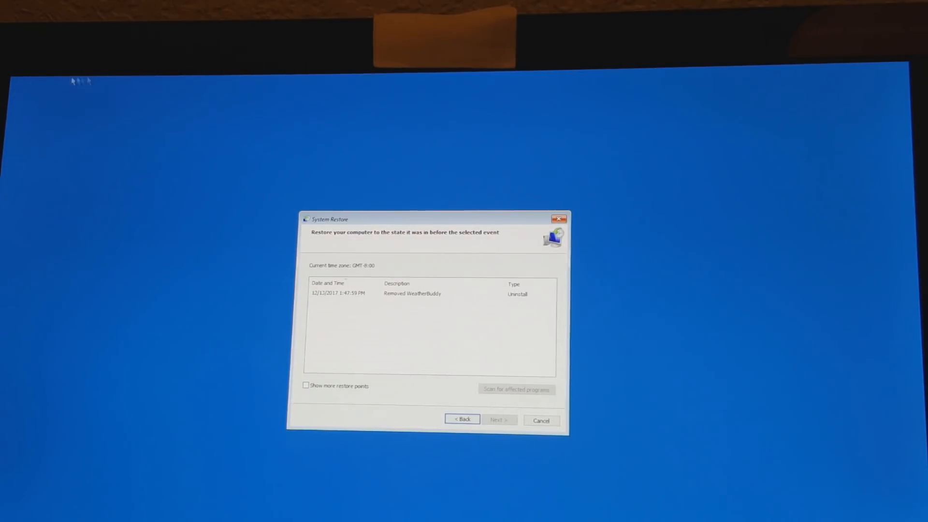
mouse_move(697, 291)
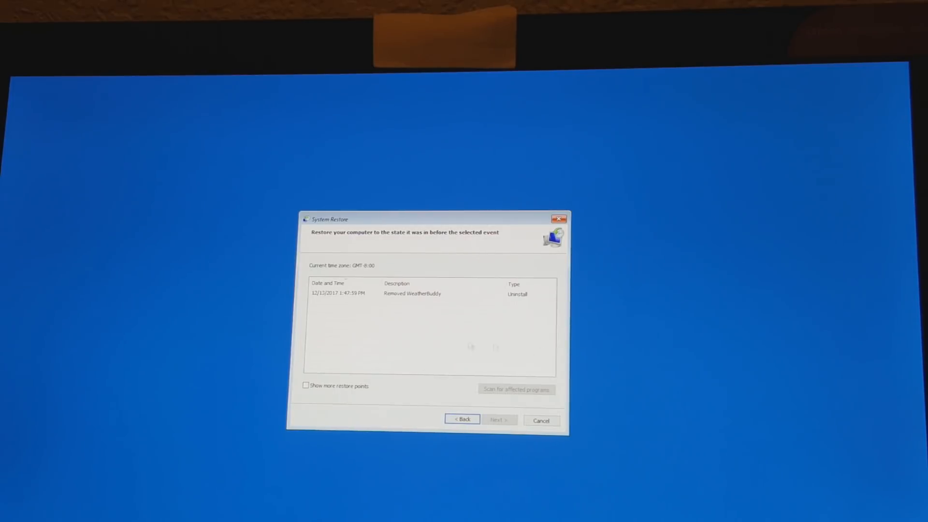
mouse_move(429, 310)
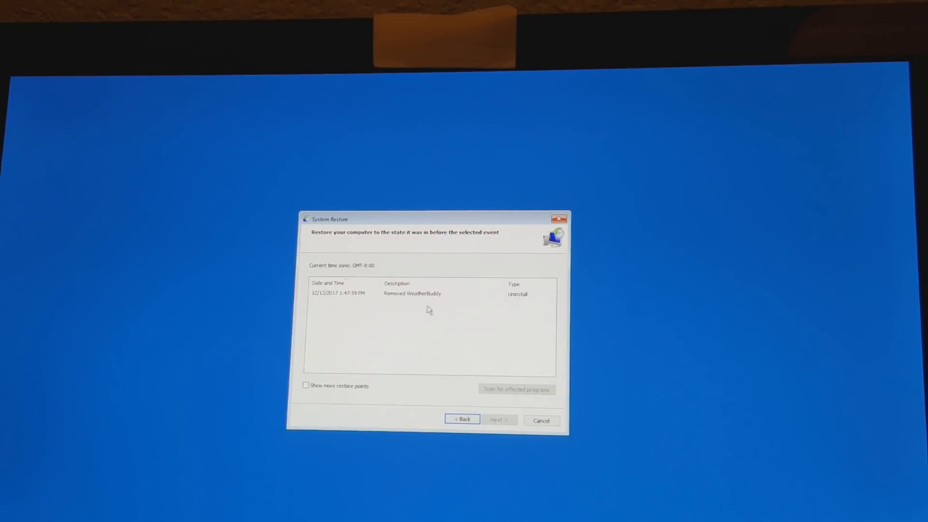
mouse_move(306, 172)
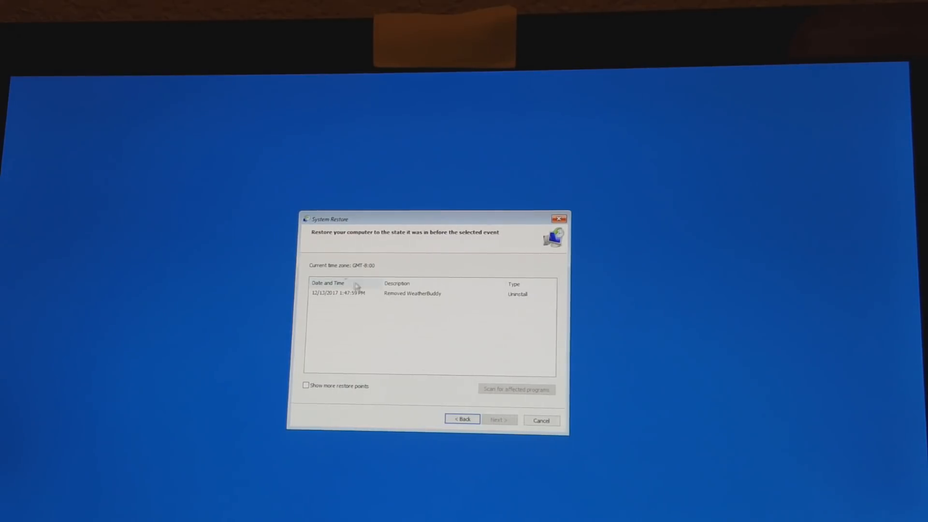
Select the 12/13/2017 1:47:59 PM 'Removed WeatherBuddy' restore point and proceed to confirmation.
click(412, 293)
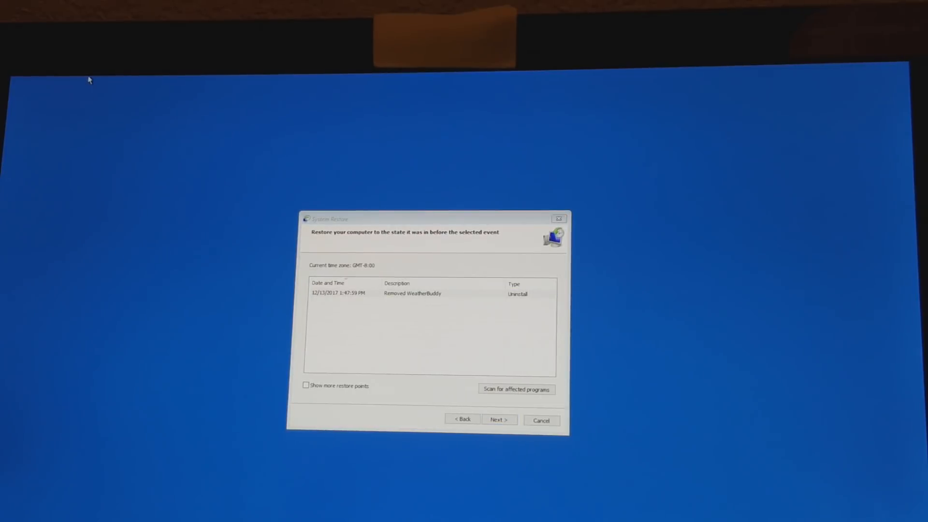
click(408, 293)
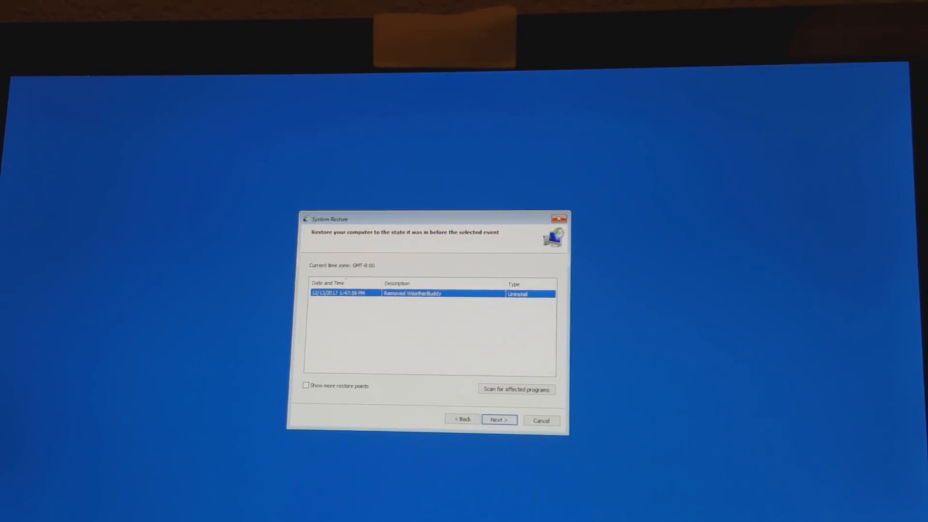
mouse_move(87, 80)
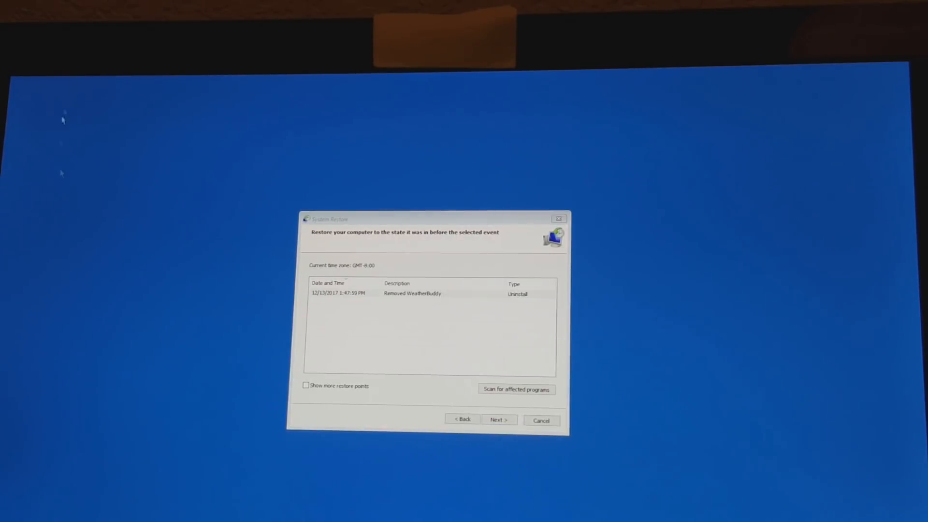
click(412, 293)
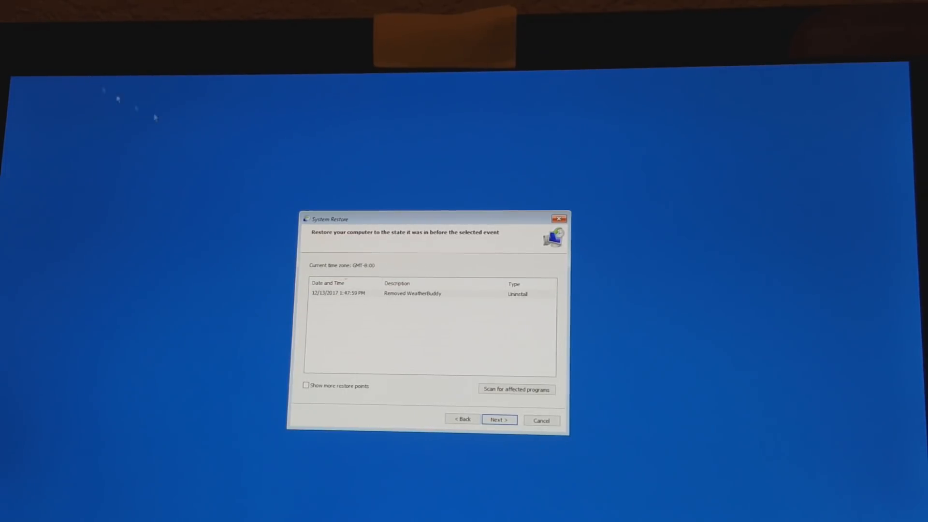
click(412, 293)
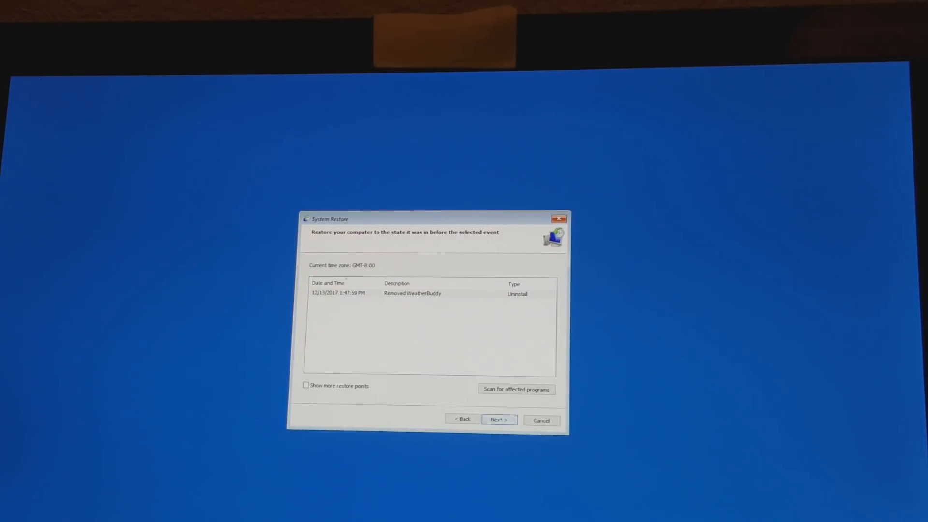
click(499, 419)
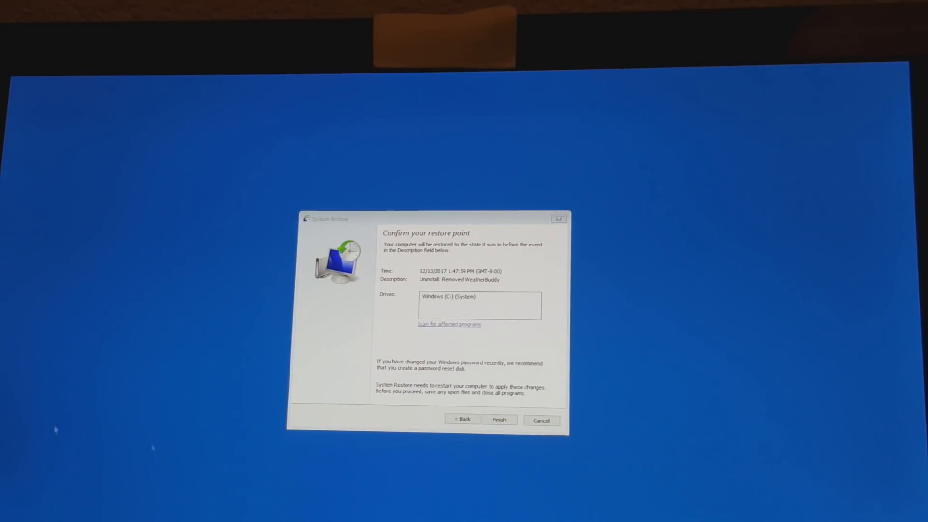
Finish the wizard and accept the warning that the restore cannot be interrupted.
click(498, 419)
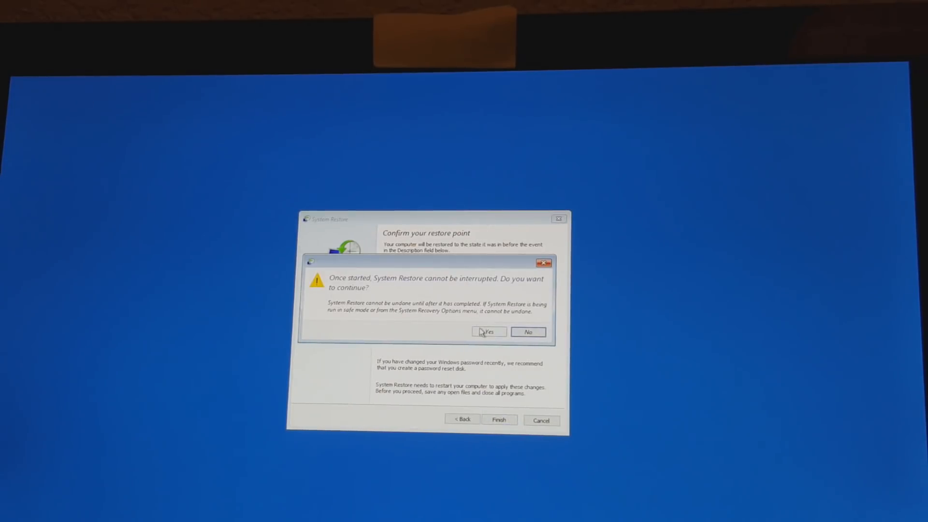
click(488, 331)
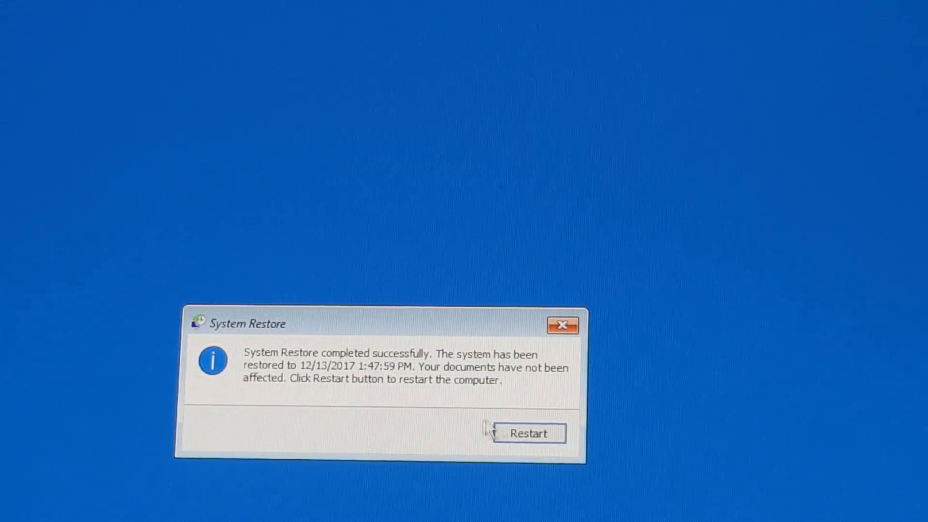
Restart the computer from the 'System Restore completed successfully' dialog.
click(529, 433)
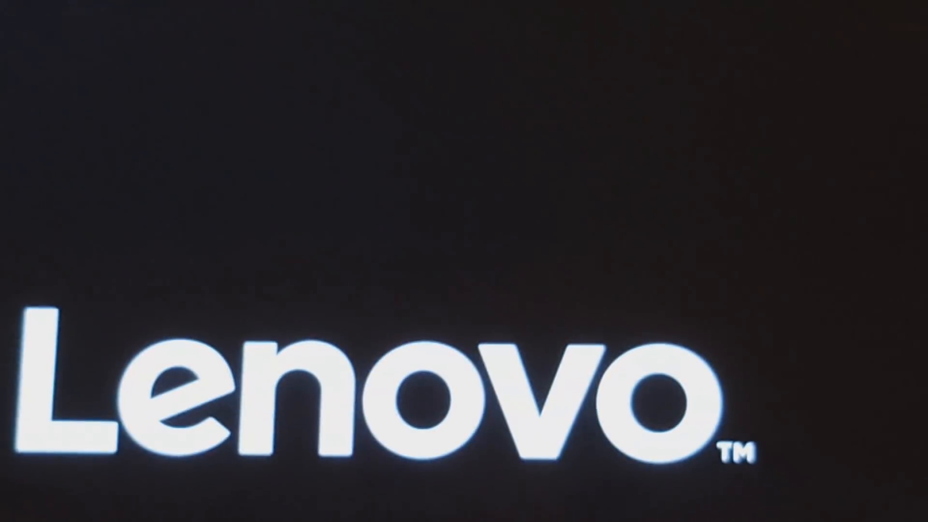